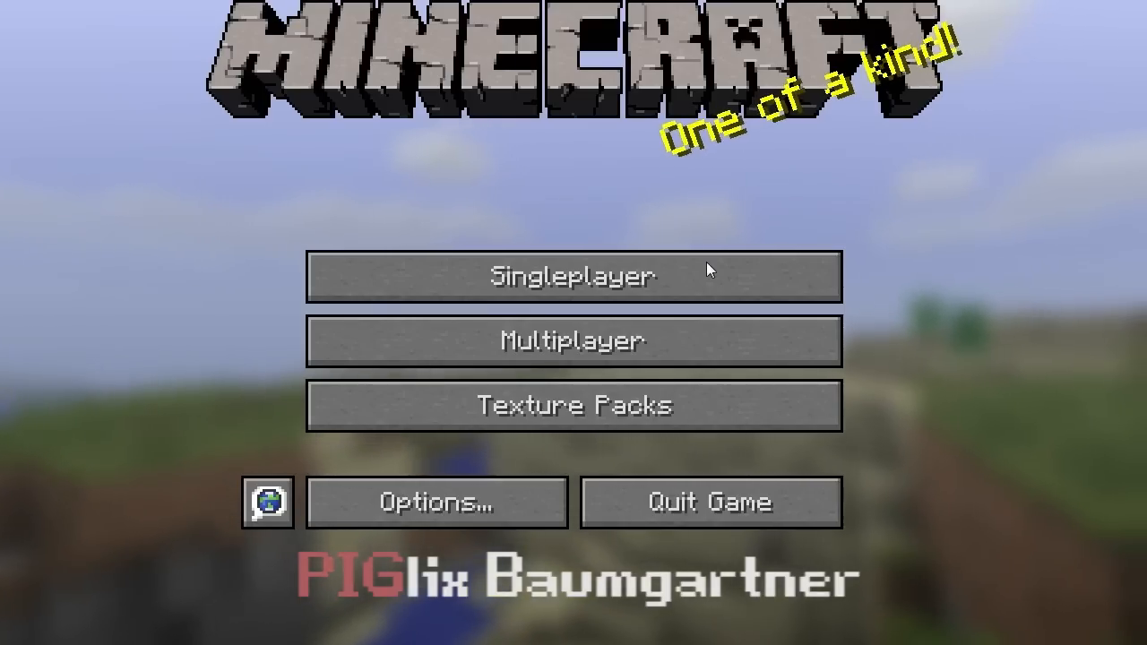
Step: Start a singleplayer game and load the world with the sky platform
click(574, 276)
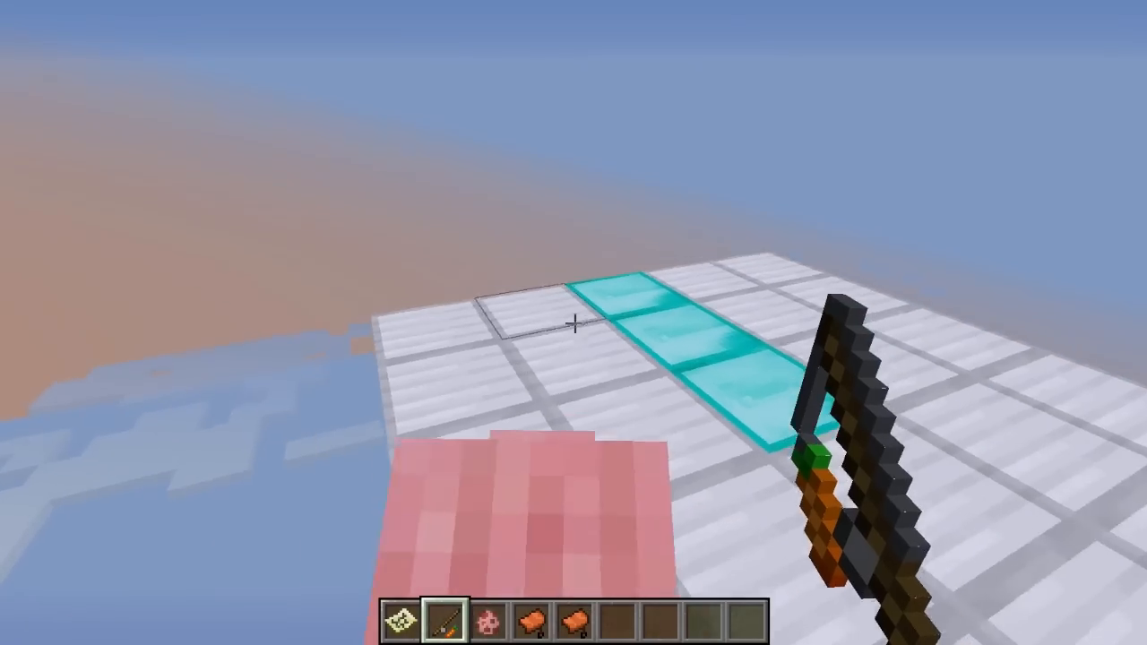
mouse_move(574, 323)
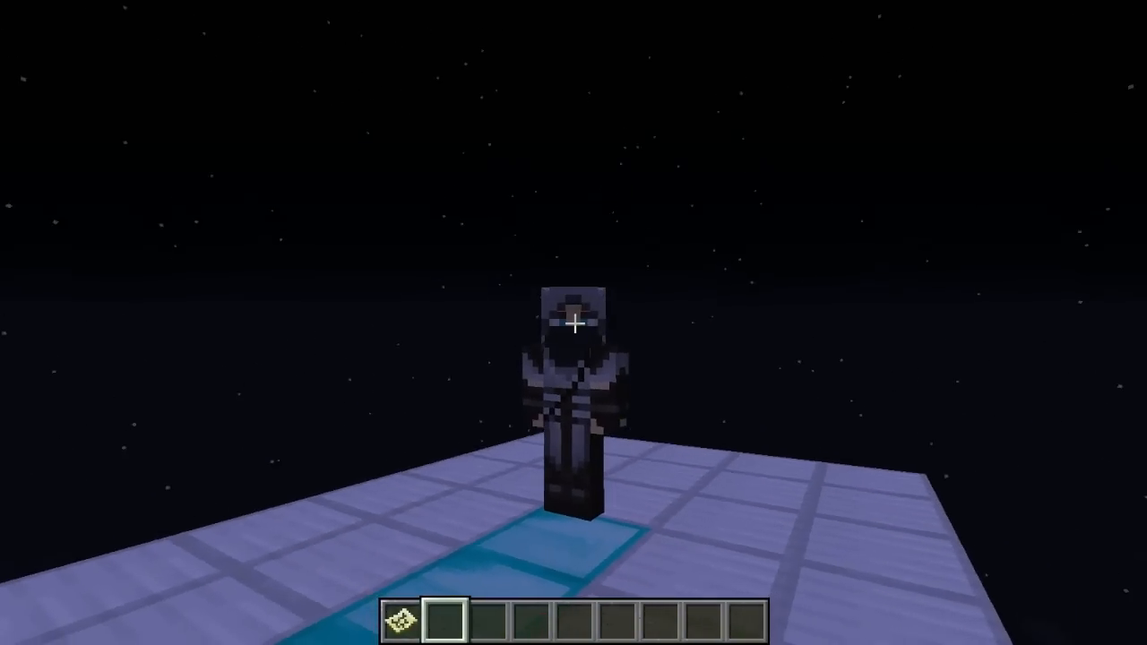
Step: Fly straight up toward the moon with the debug overlay showing coordinates
key(F3)
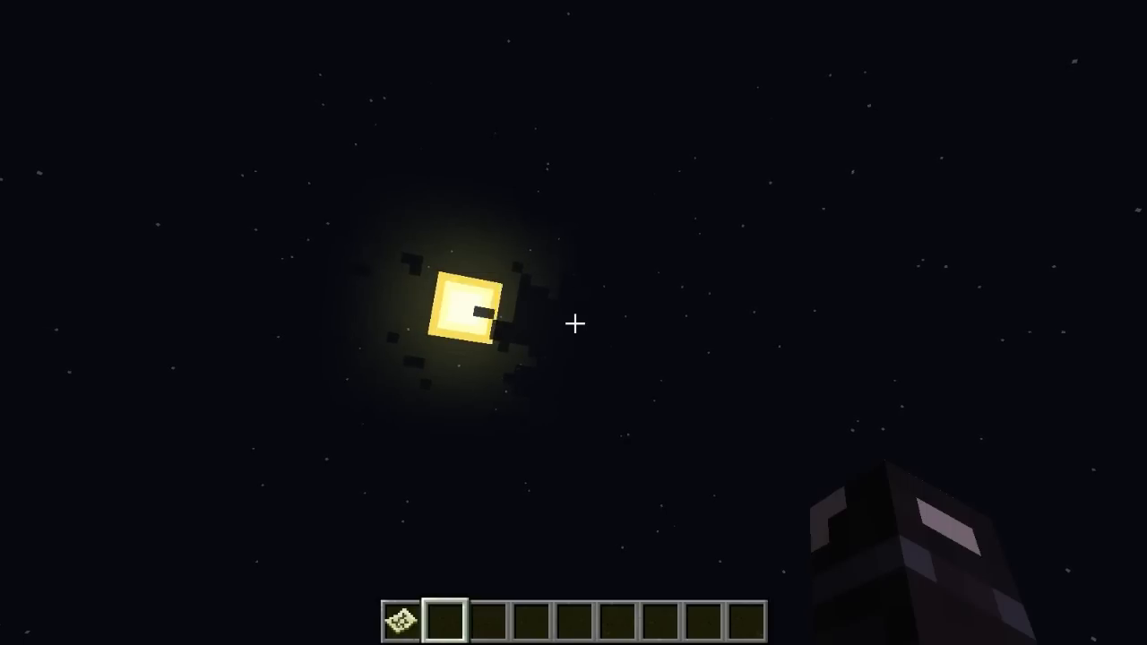
key(F3)
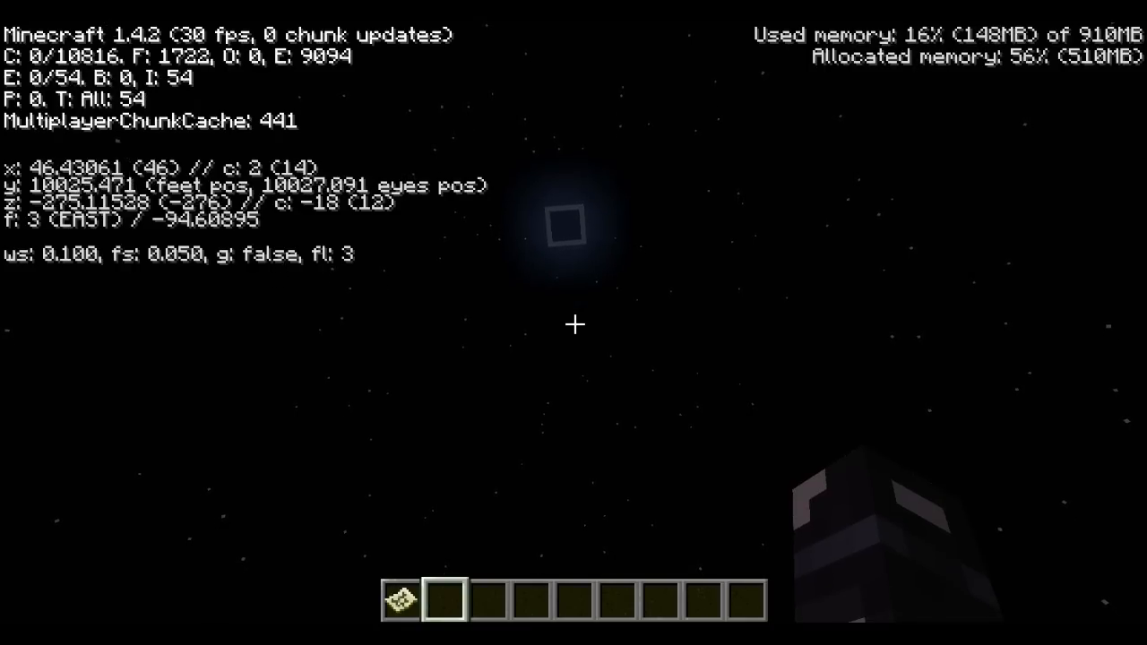
Step: Confirm the y-coordinate reads about 10,025 and hide the debug overlay
key(F3)
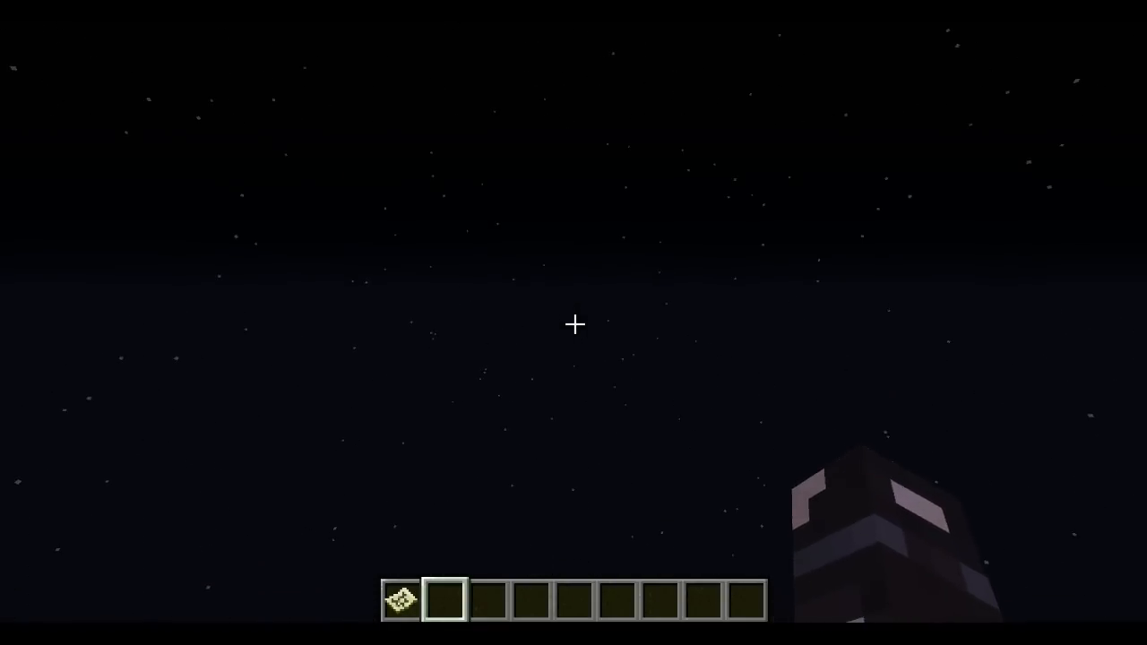
Step: Fall from the top, checking the altitude drop from about 8,742 to about 5,602 blocks
key(F3)
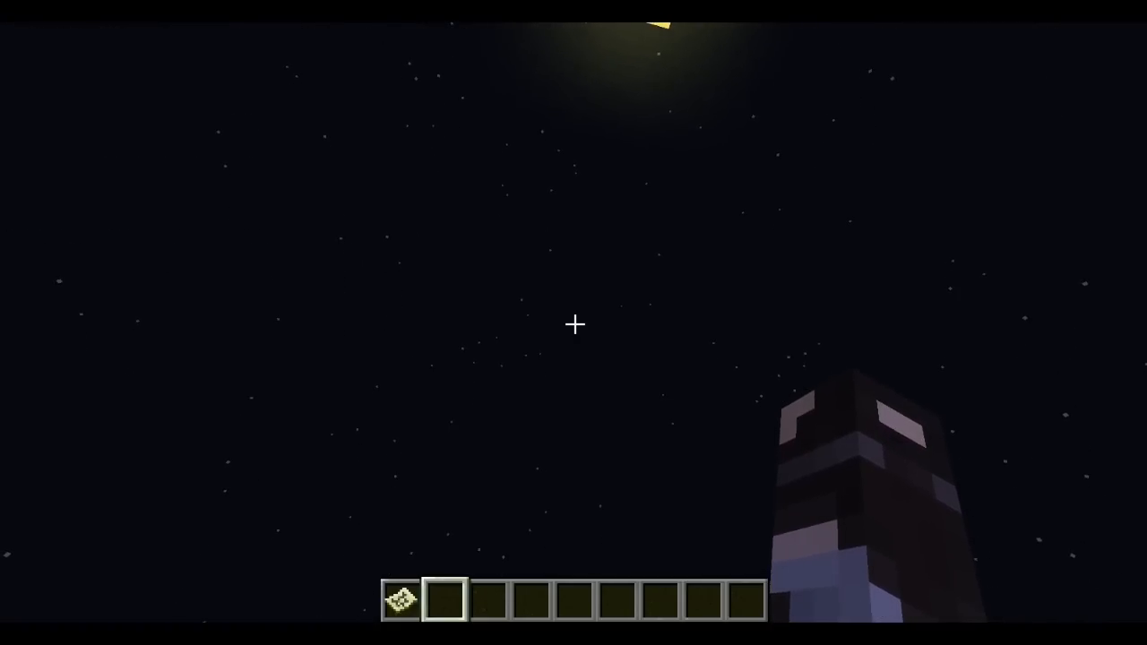
key(F3)
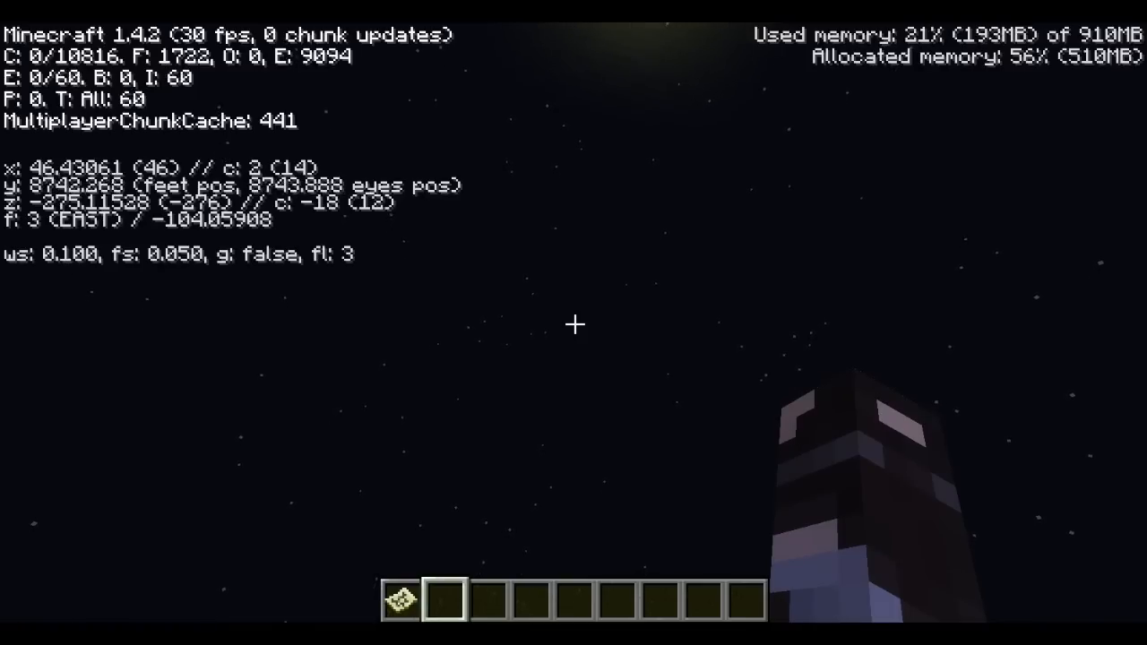
key(F3)
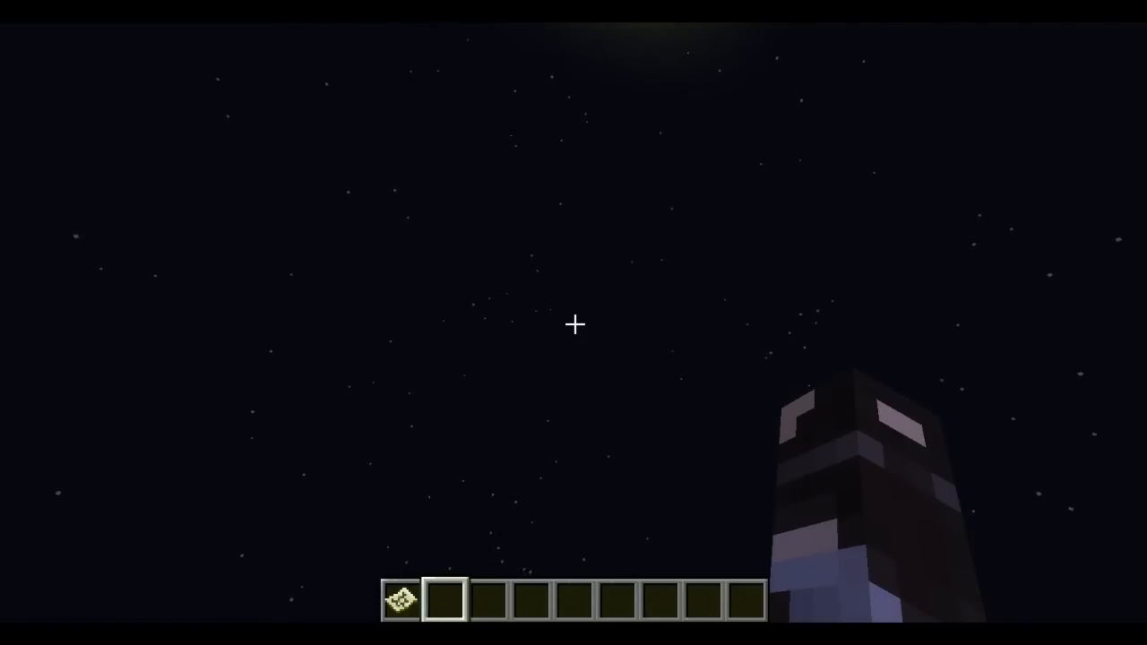
key(F3)
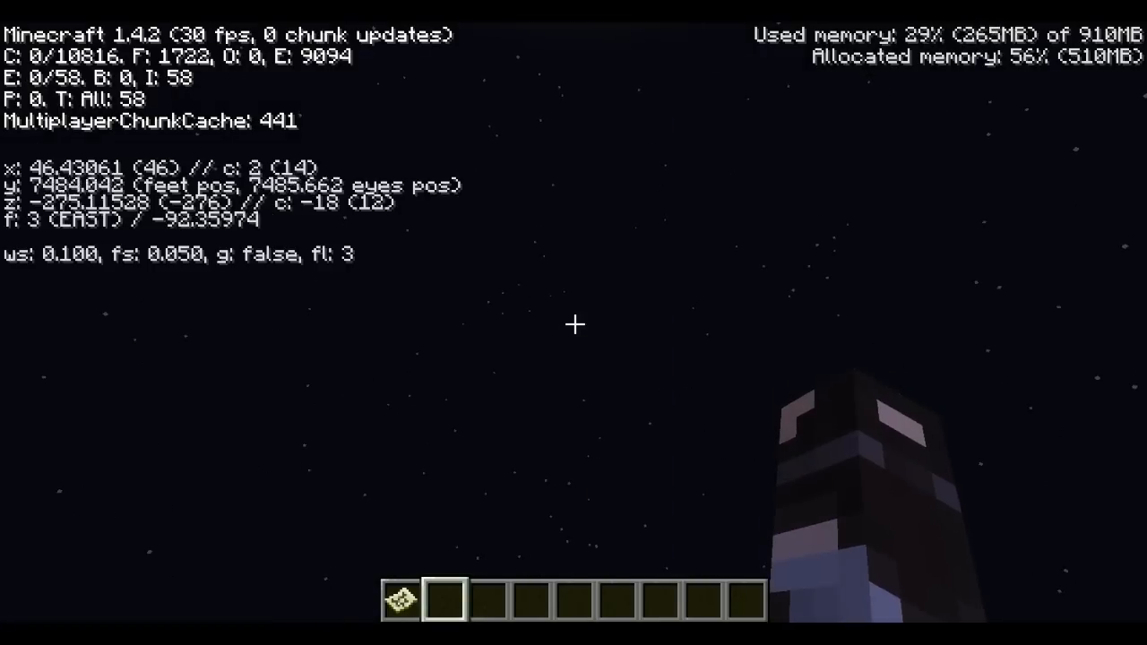
key(F3)
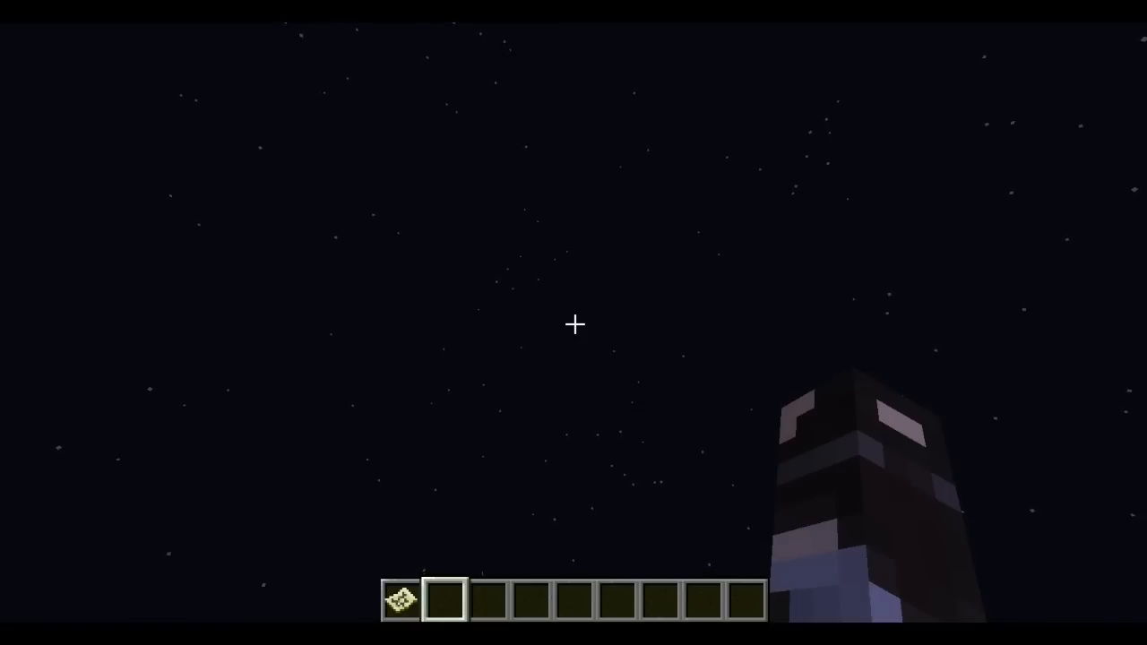
key(F3)
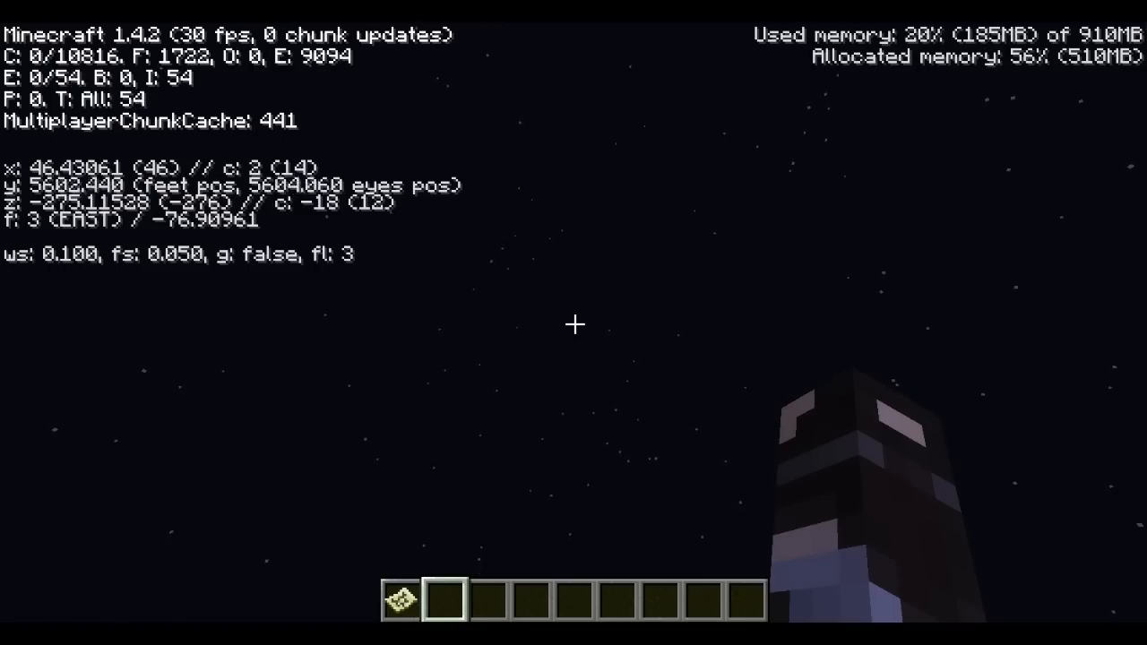
key(F3)
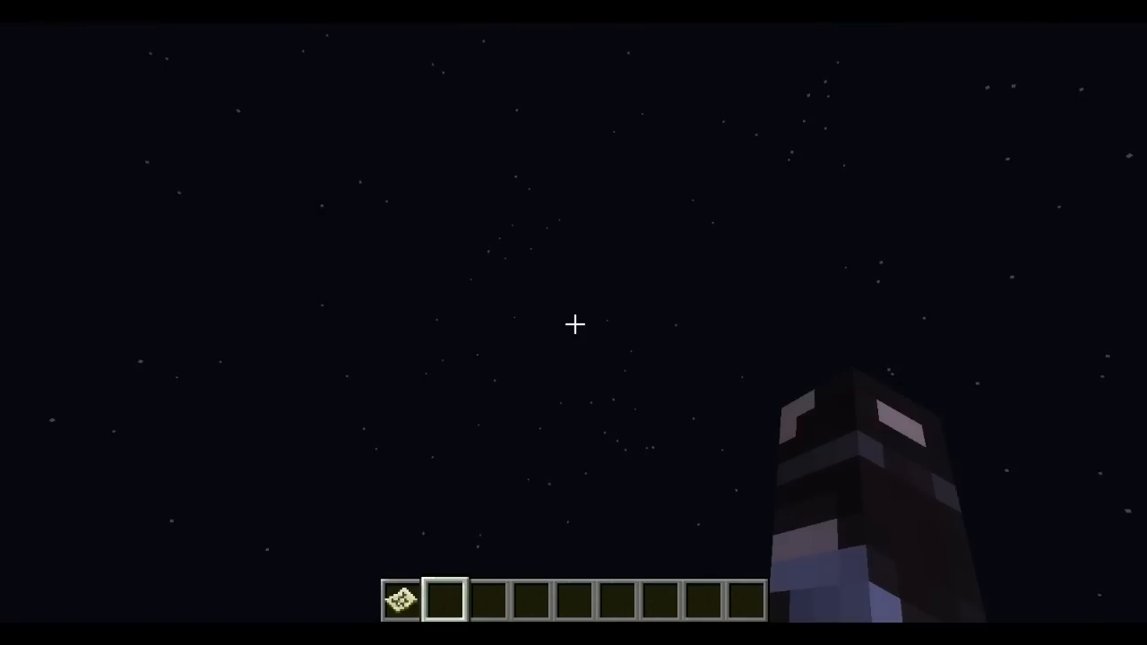